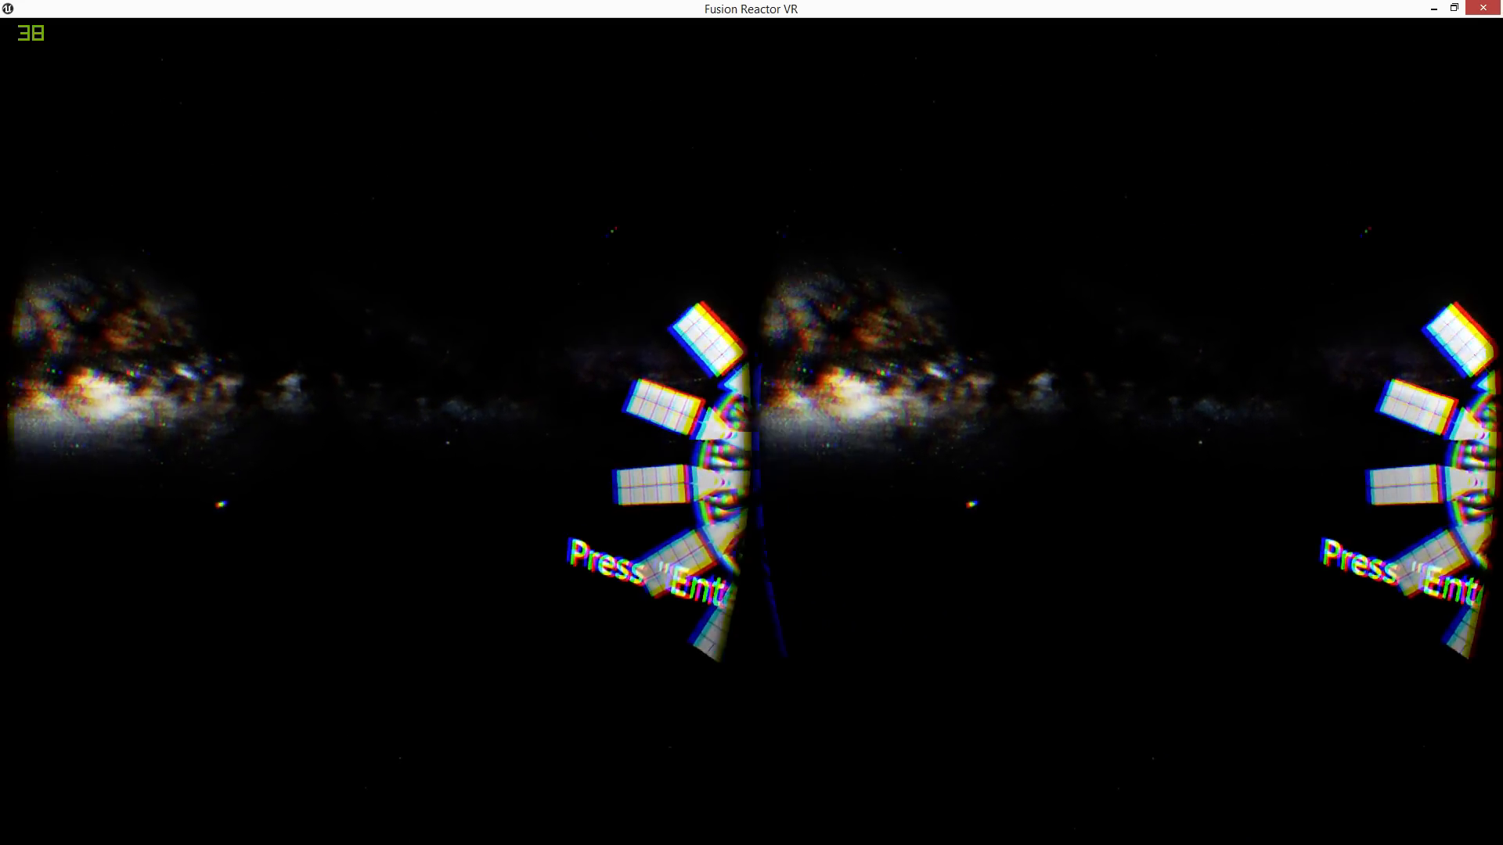
# Launch the scene from the start menu, bringing up the glowing orange sun against the starfield
pyautogui.press('enter')
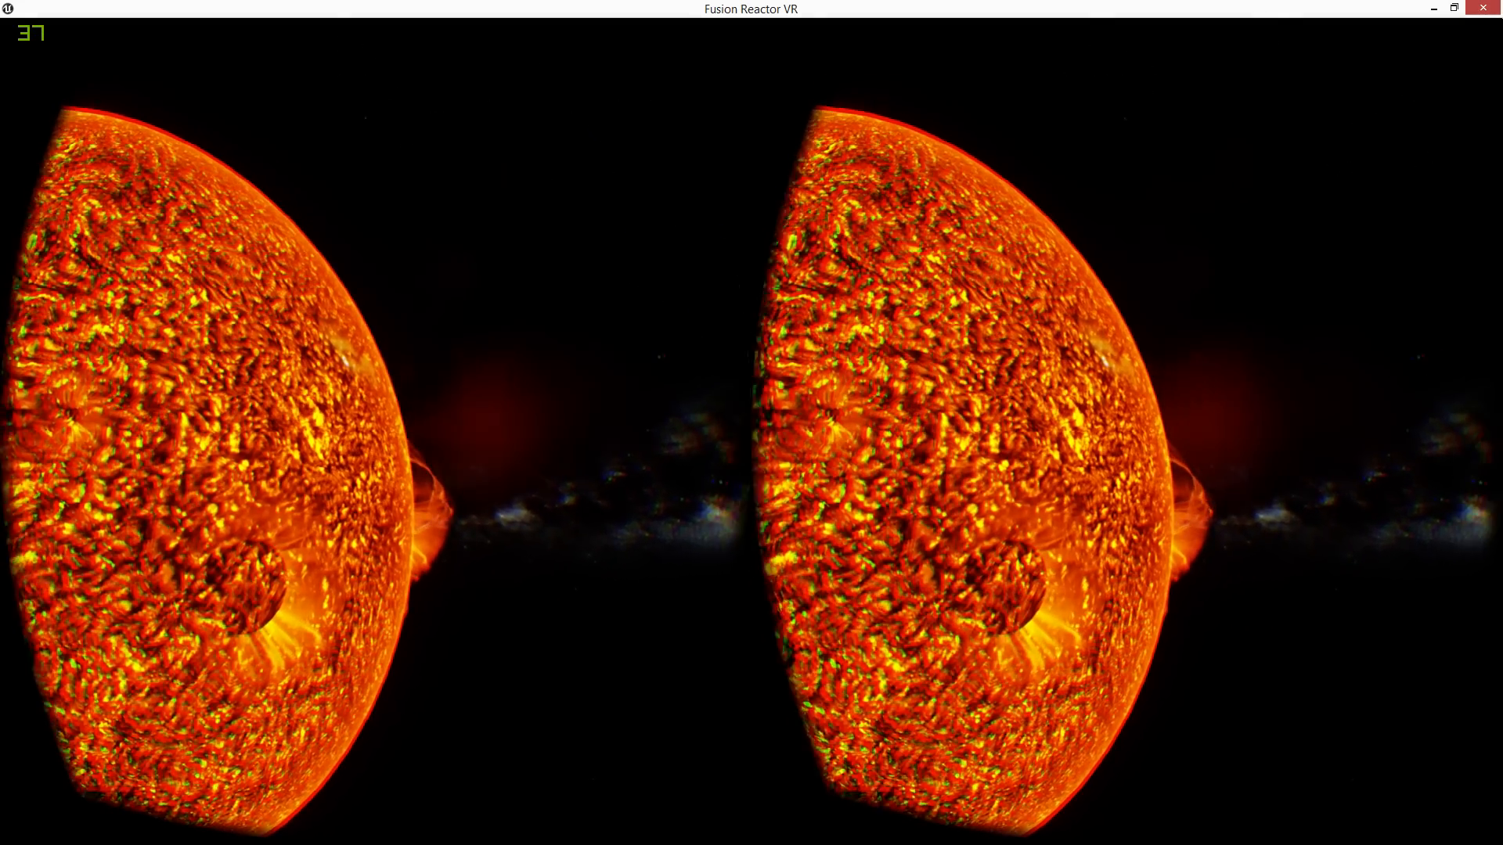